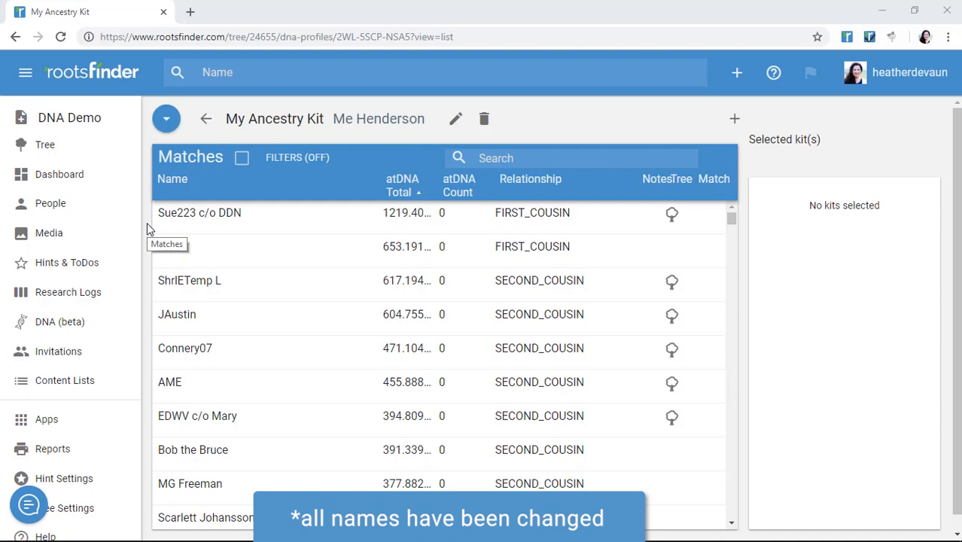
mouse_move(211, 222)
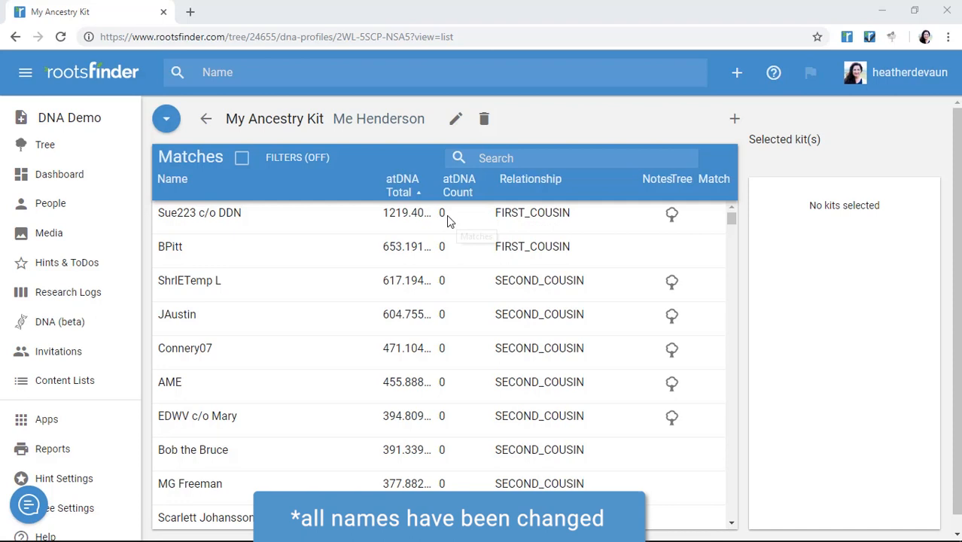
mouse_move(148, 229)
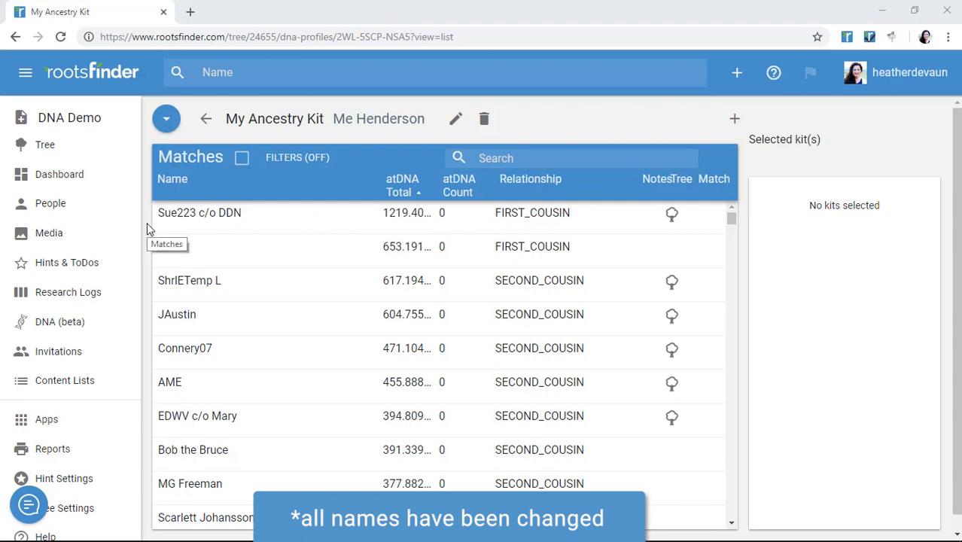
mouse_move(211, 222)
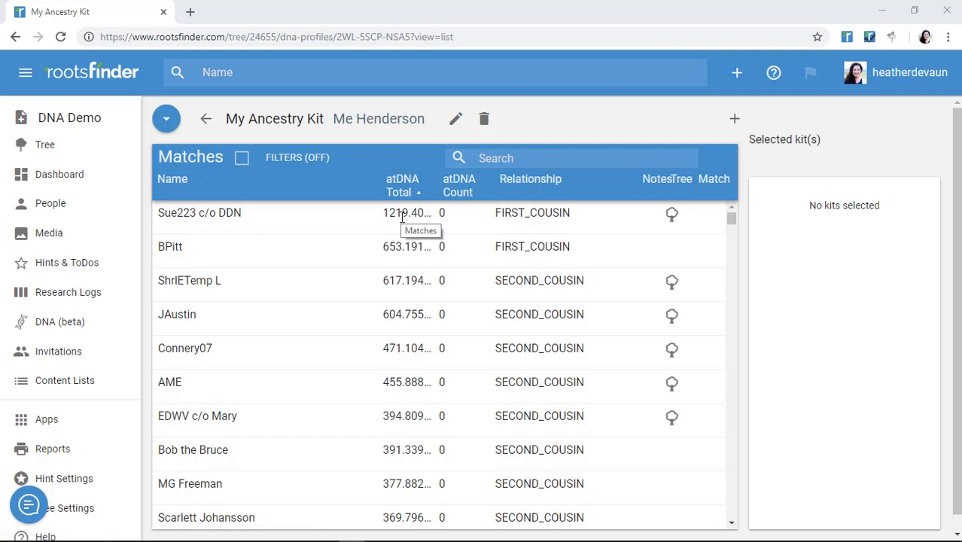
mouse_move(516, 212)
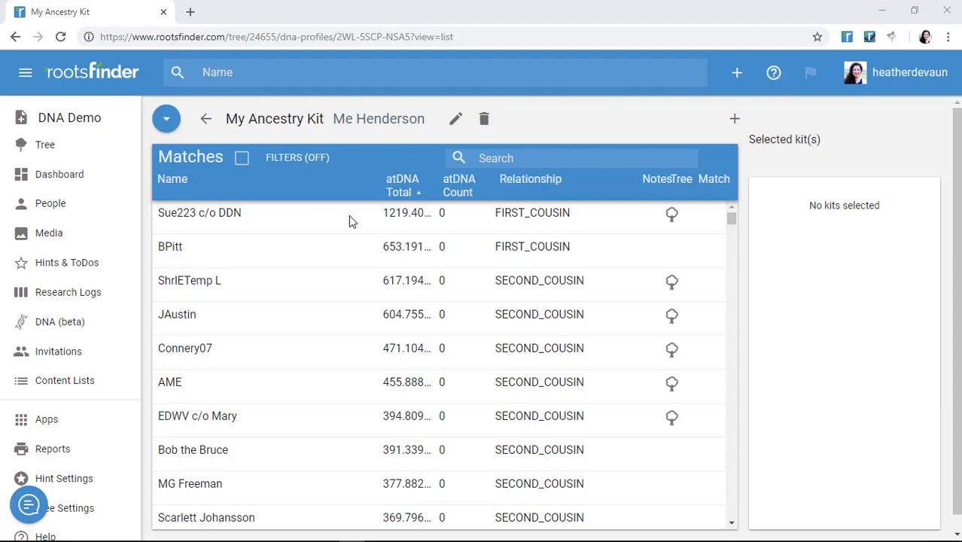
click(200, 212)
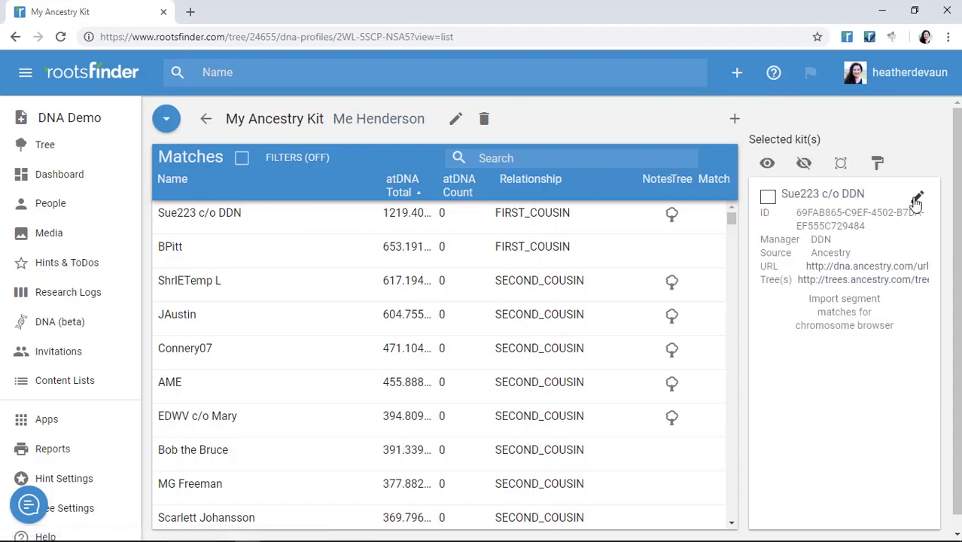
click(917, 198)
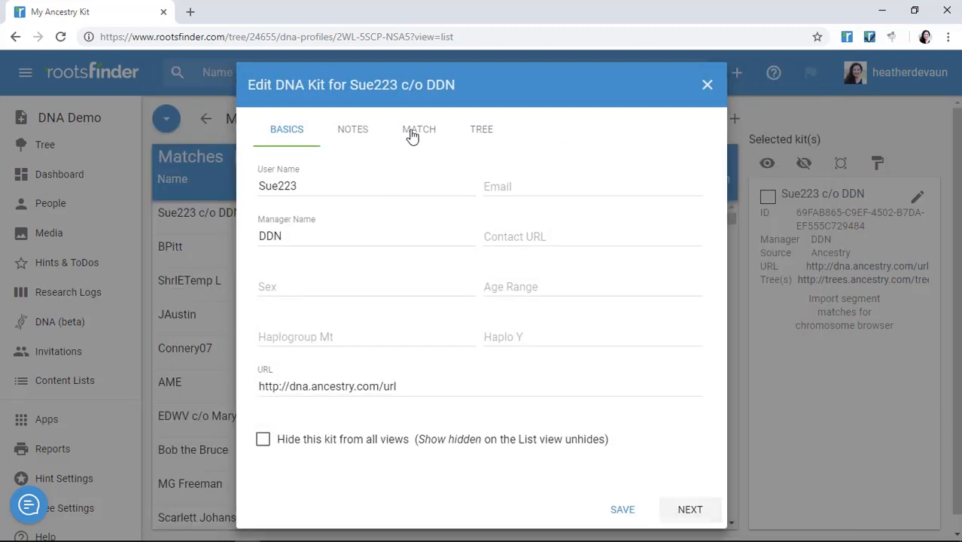
click(419, 129)
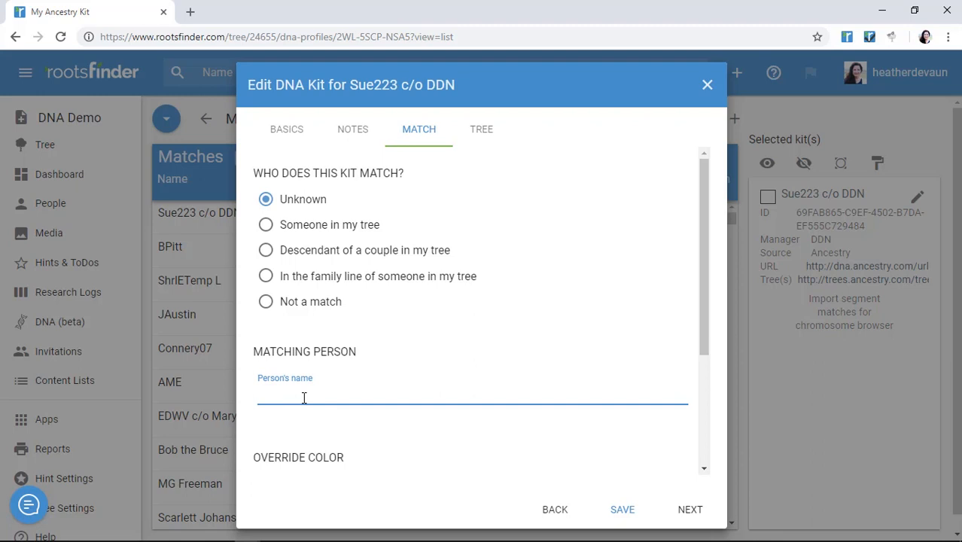
text(susan b a)
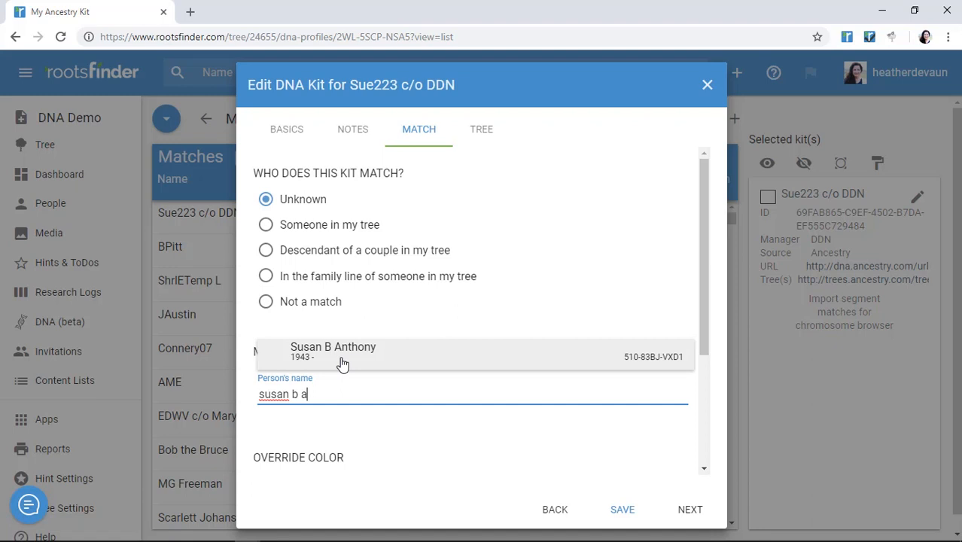
click(332, 351)
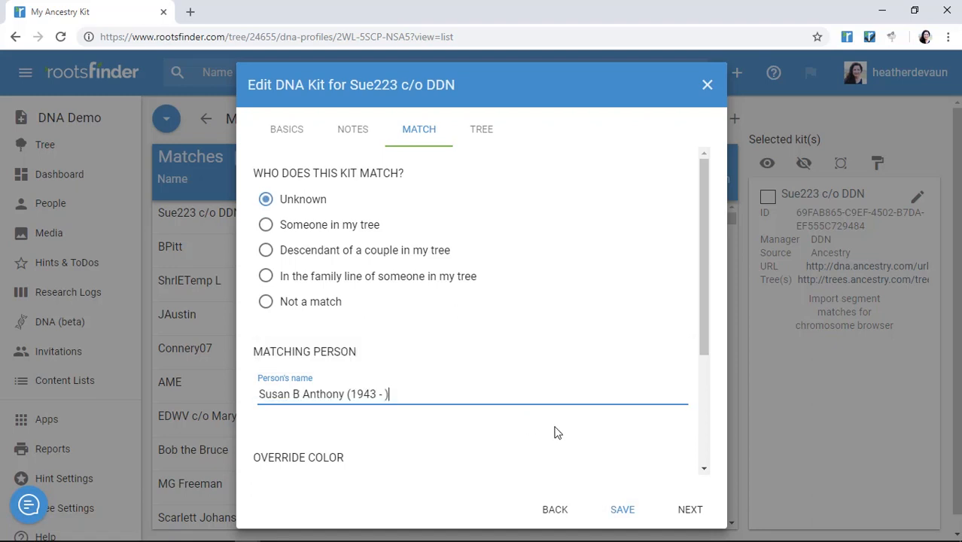
click(265, 224)
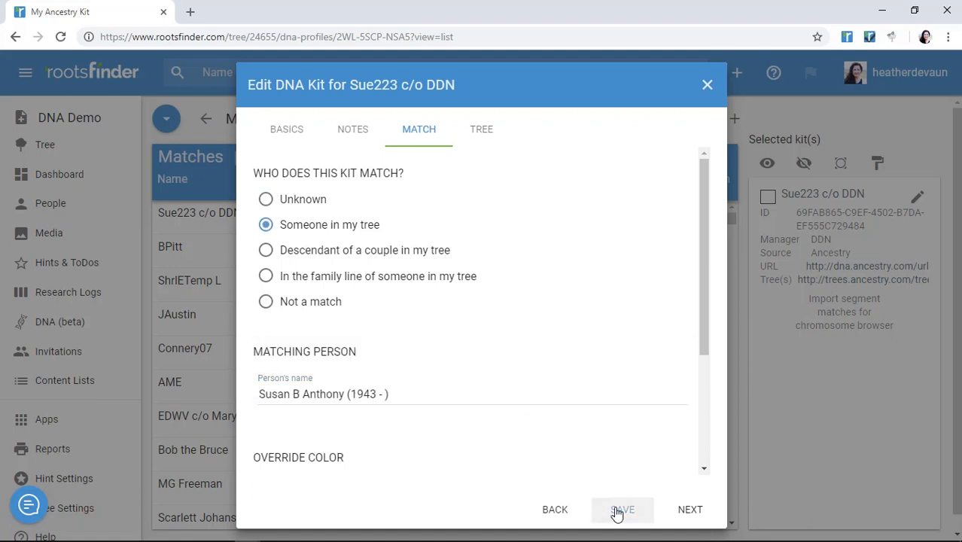
click(622, 510)
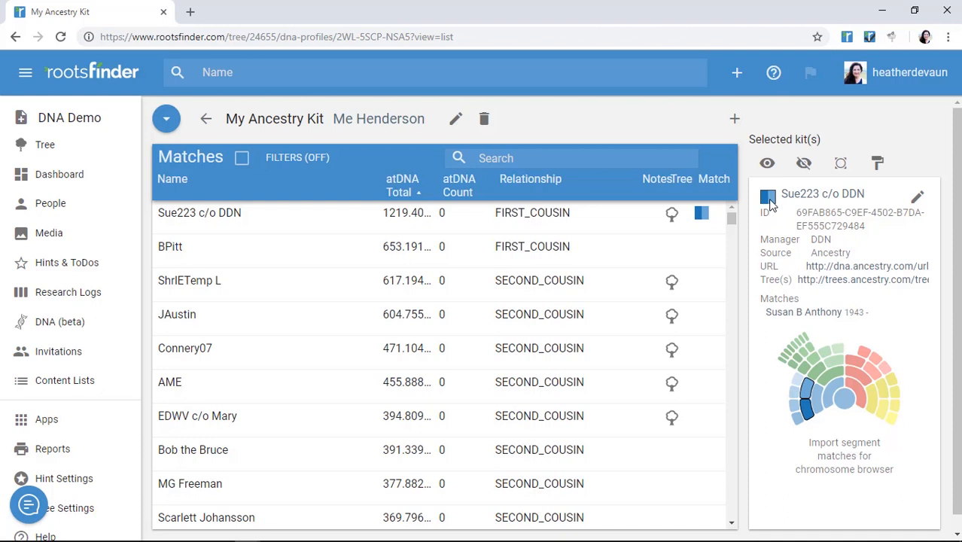
mouse_move(807, 417)
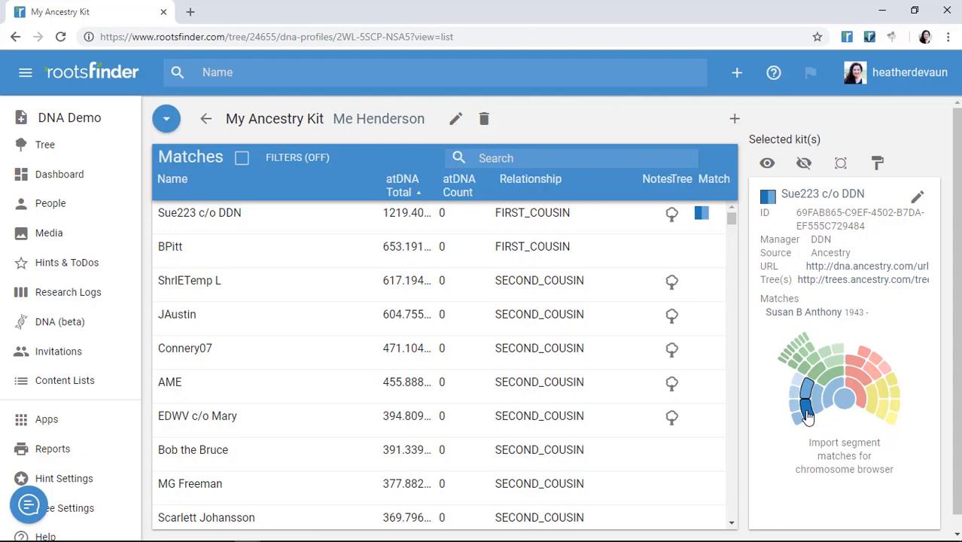
click(807, 395)
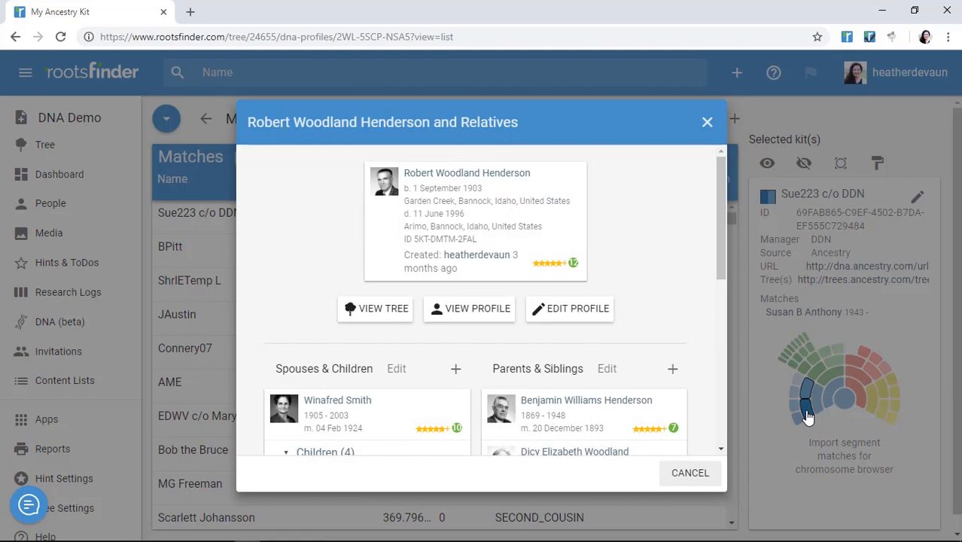
mouse_move(551, 272)
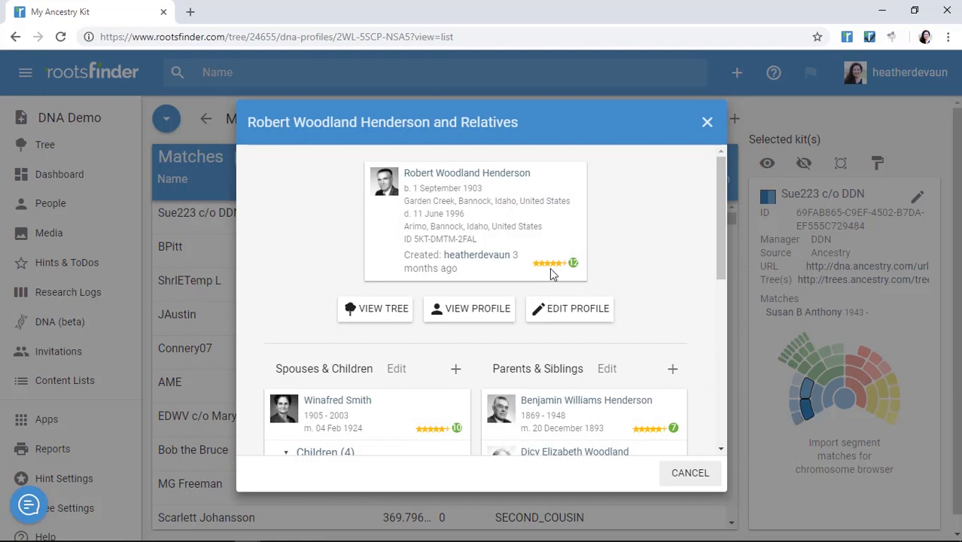
mouse_move(551, 263)
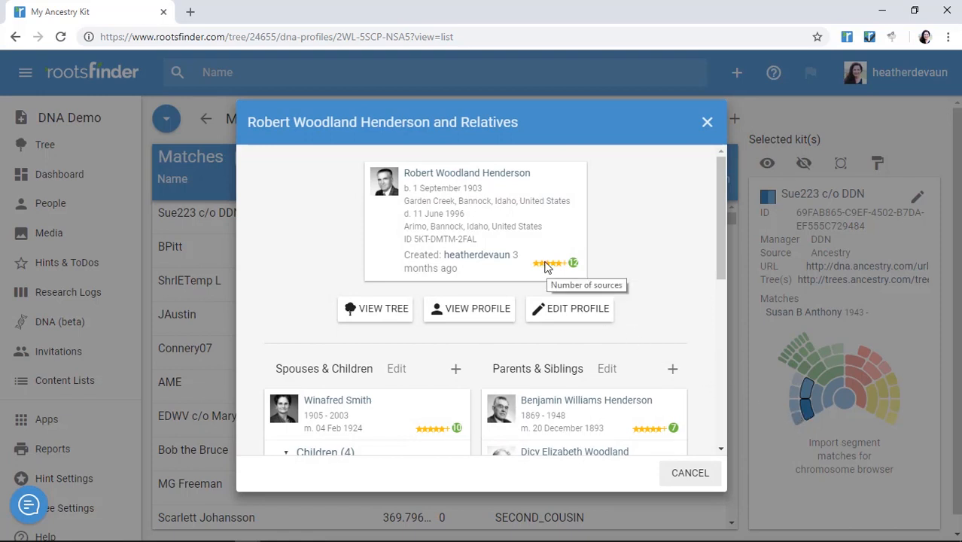
mouse_move(621, 283)
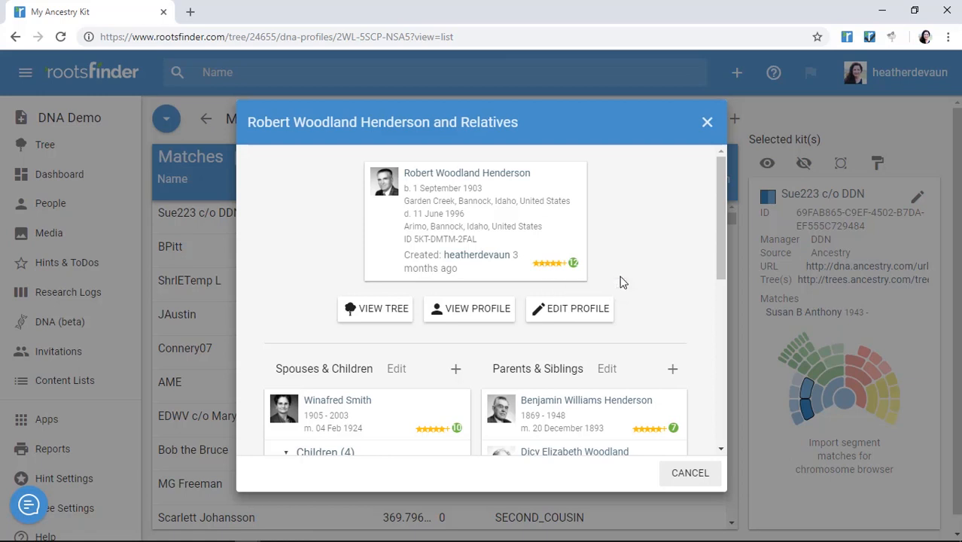
mouse_move(573, 263)
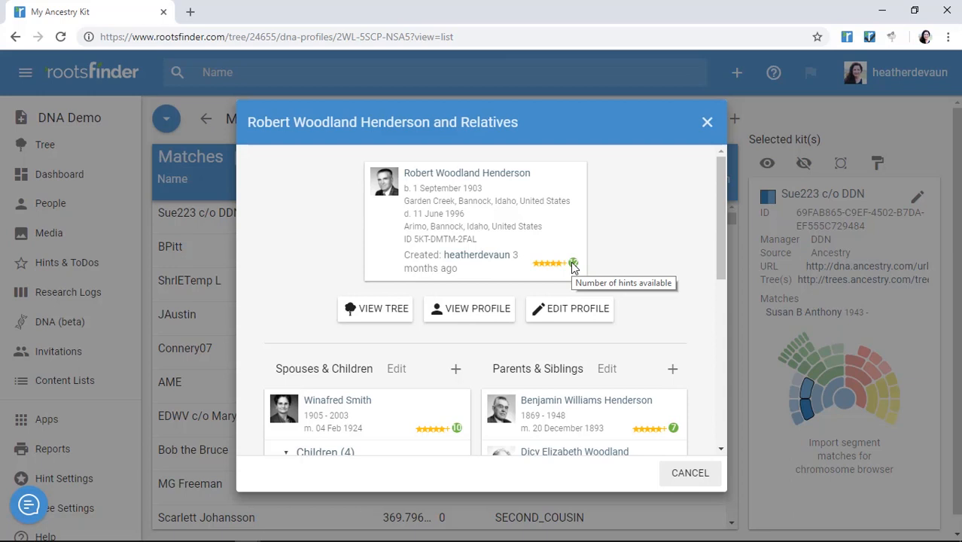
mouse_move(625, 251)
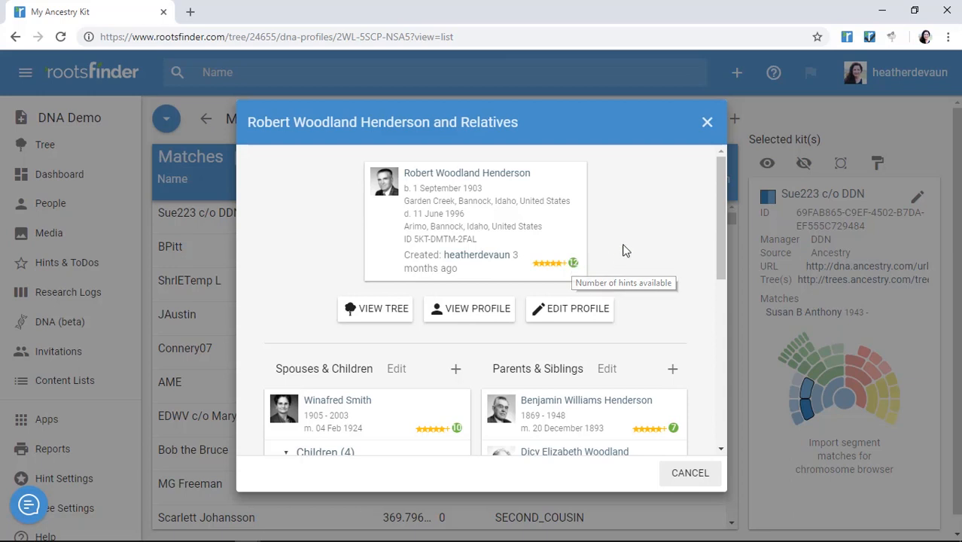
click(707, 121)
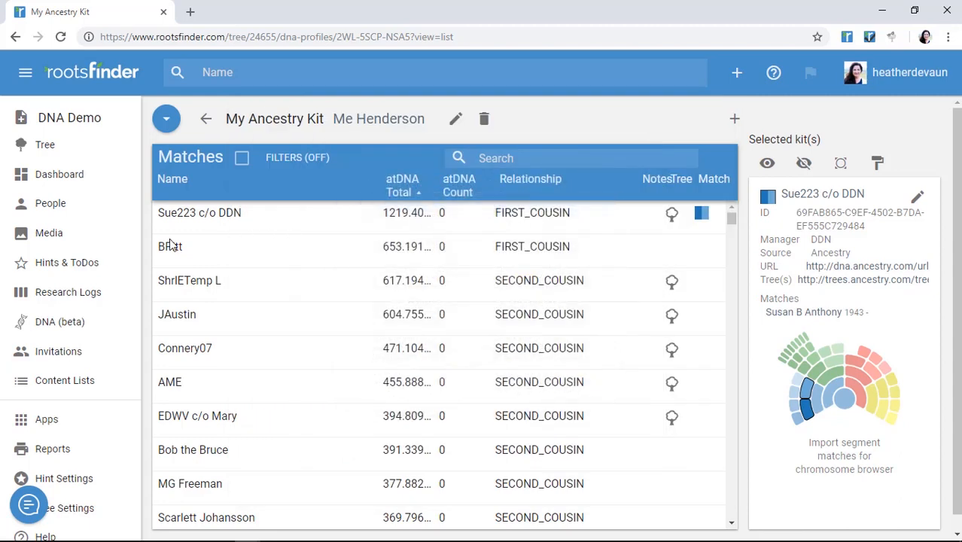
click(170, 246)
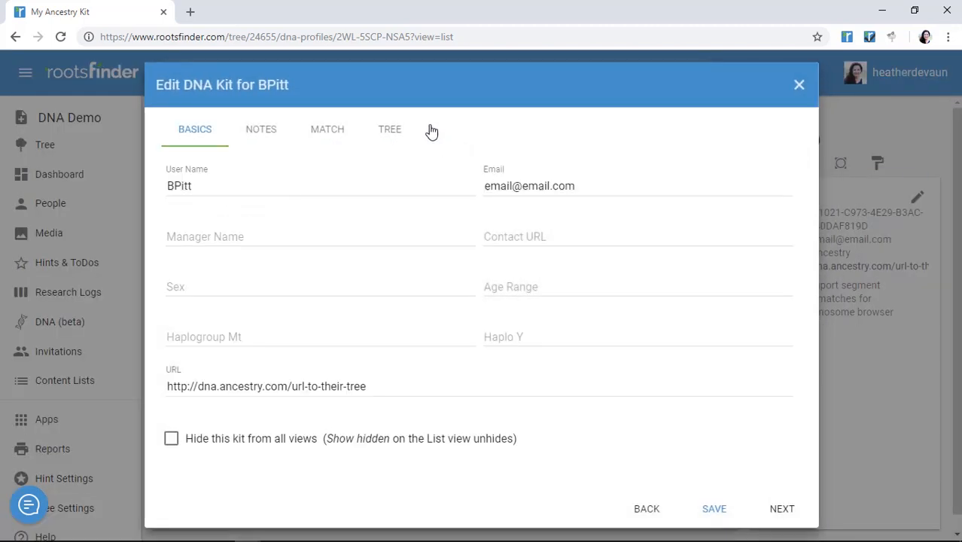
click(327, 129)
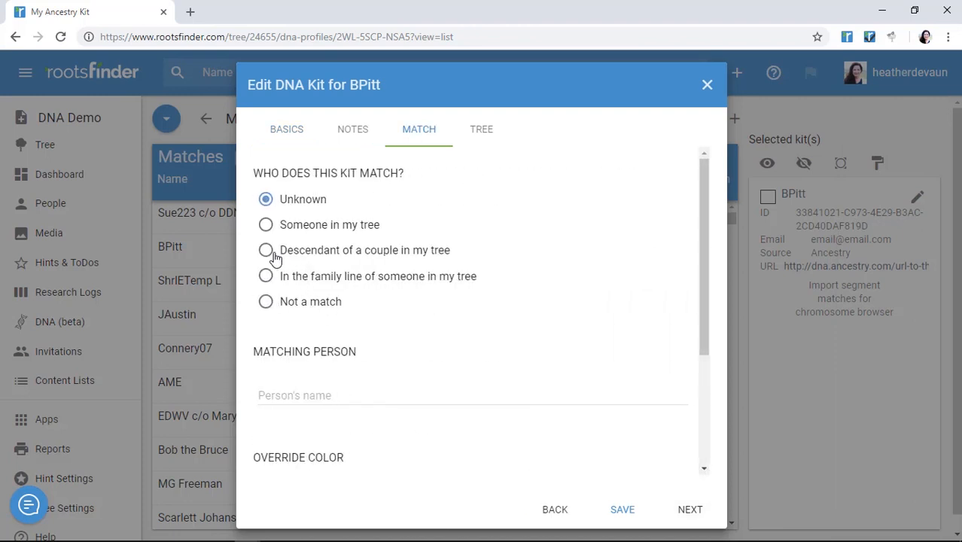
click(265, 250)
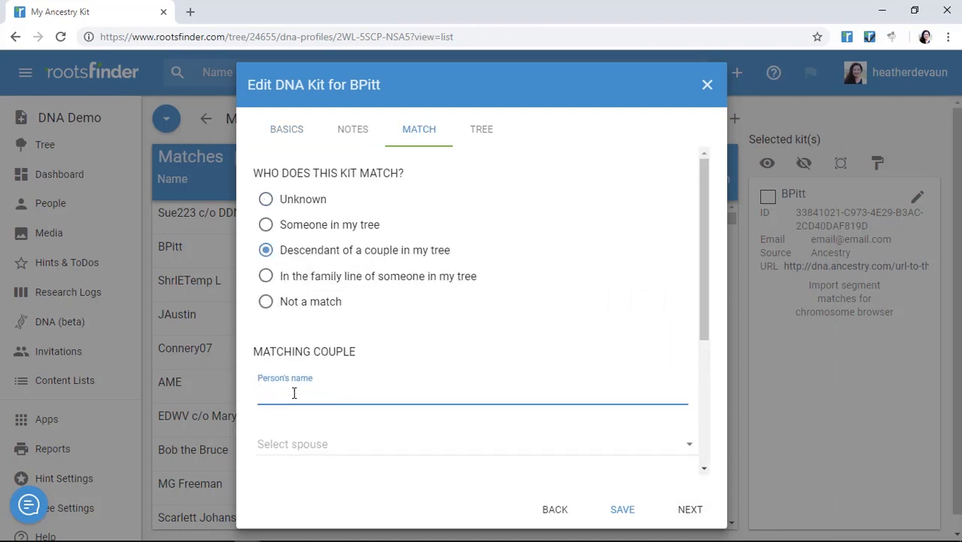
text(herman)
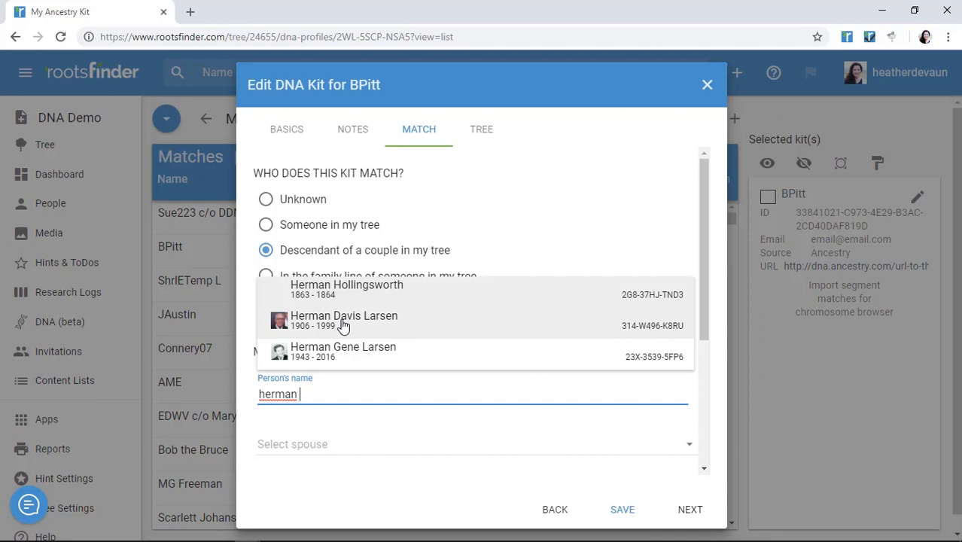
click(344, 320)
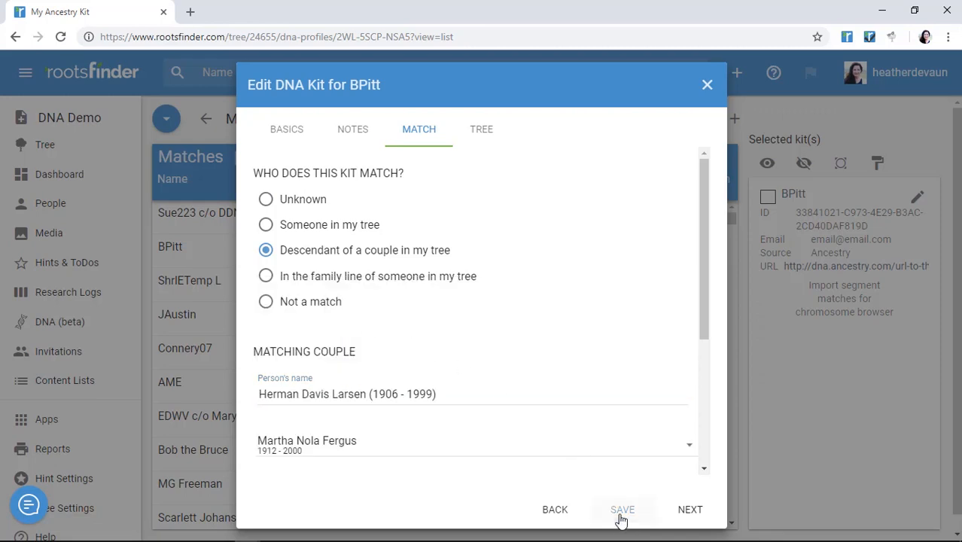
click(622, 510)
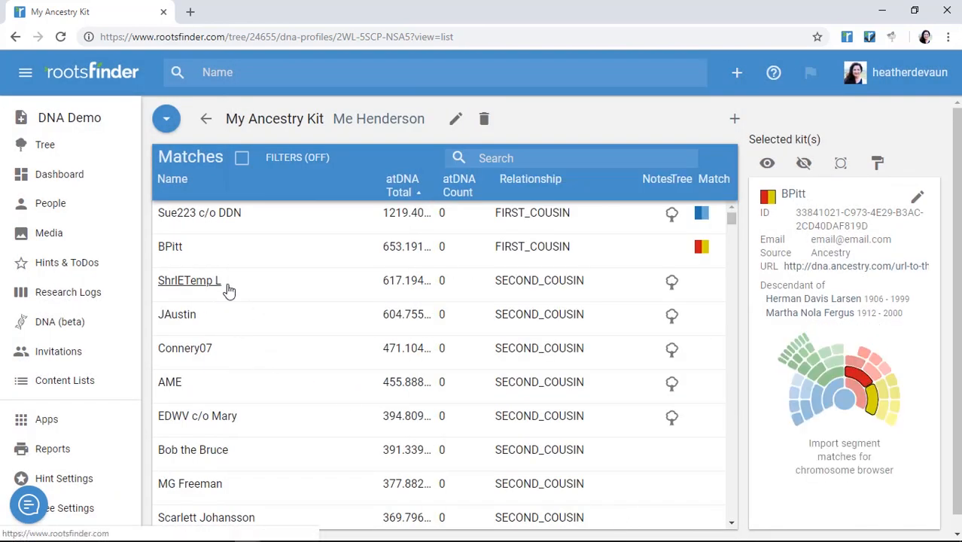
click(189, 280)
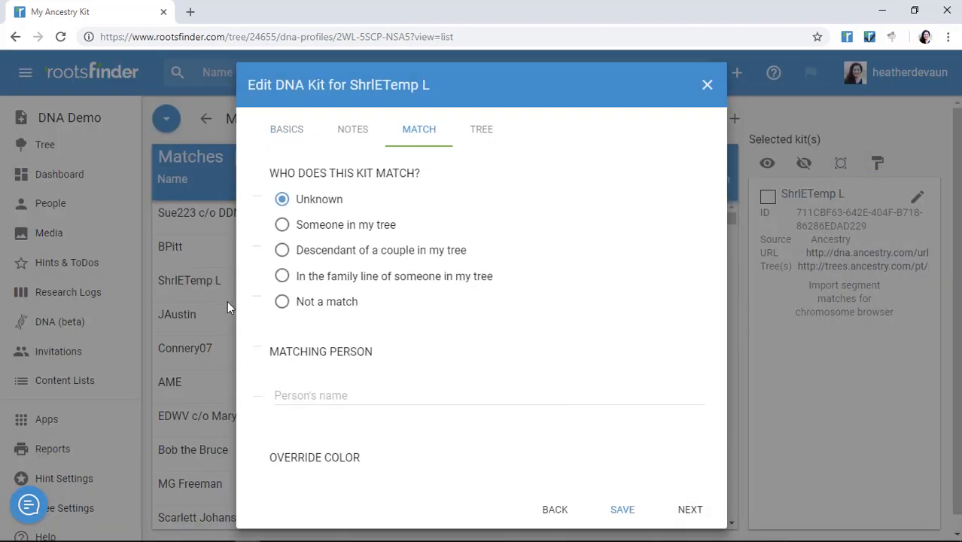
click(281, 276)
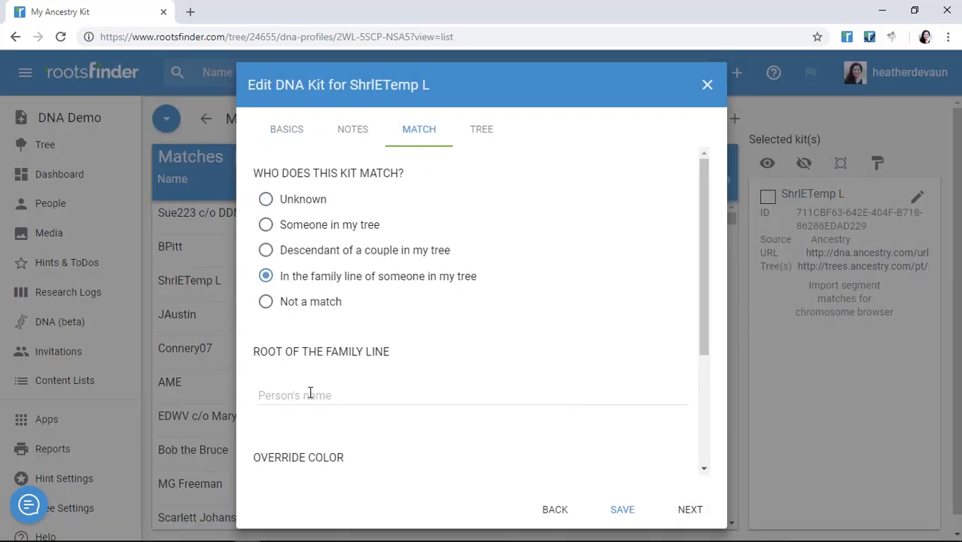
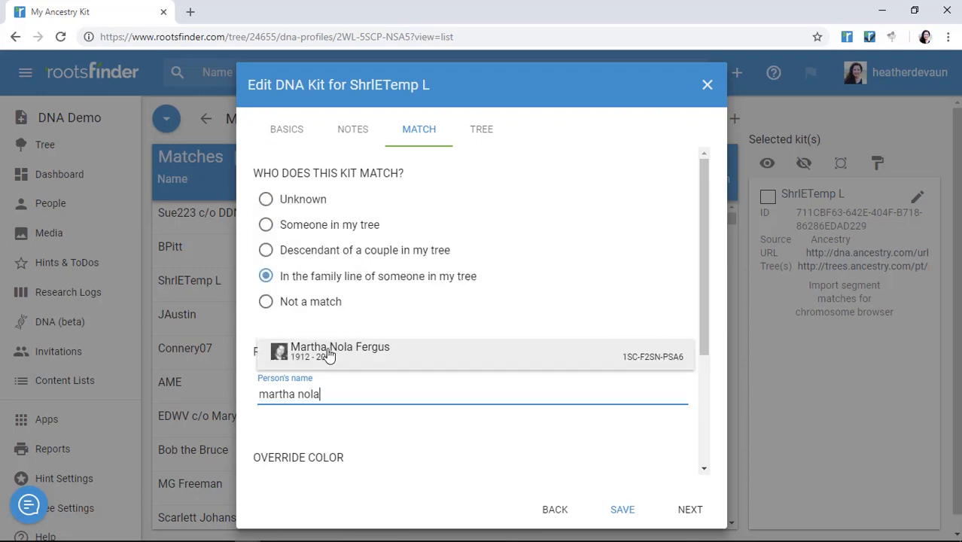
click(621, 509)
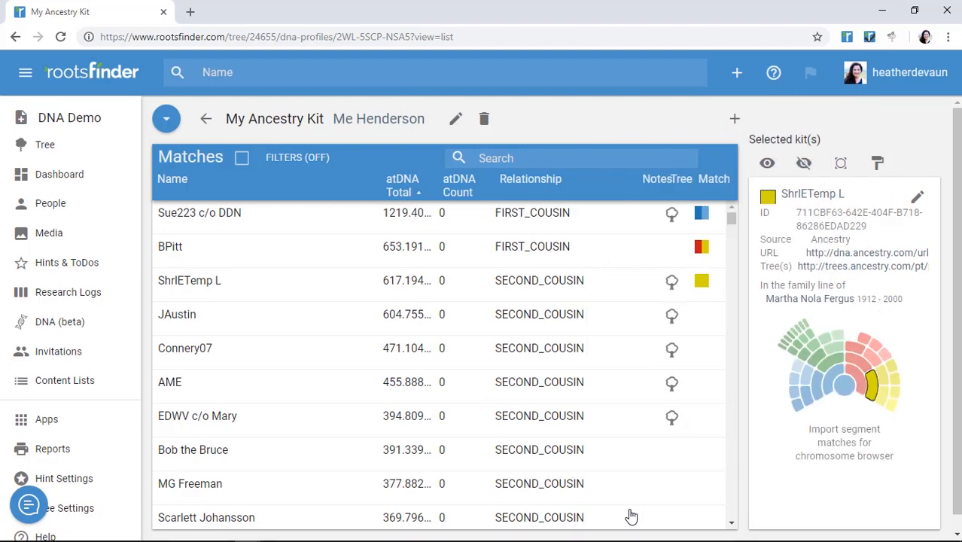
mouse_move(671, 314)
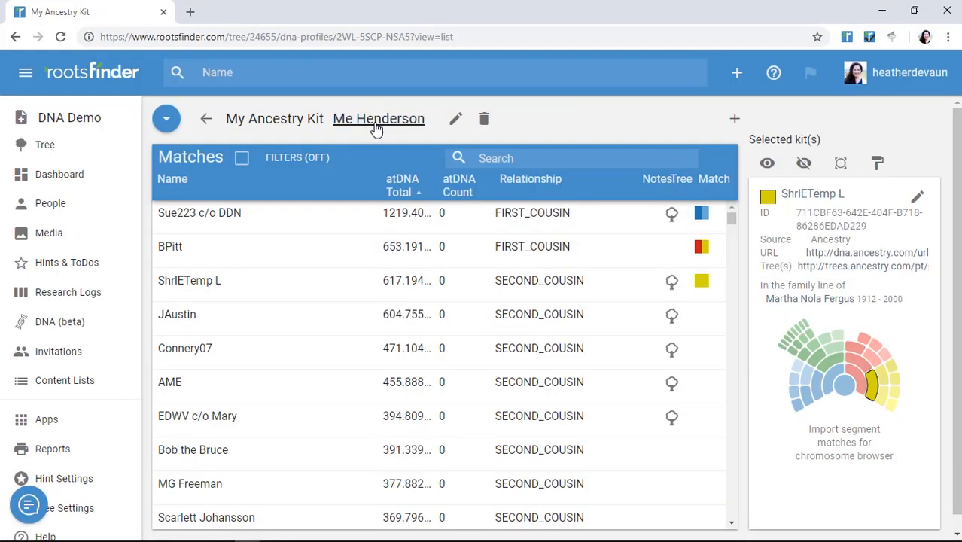
click(177, 314)
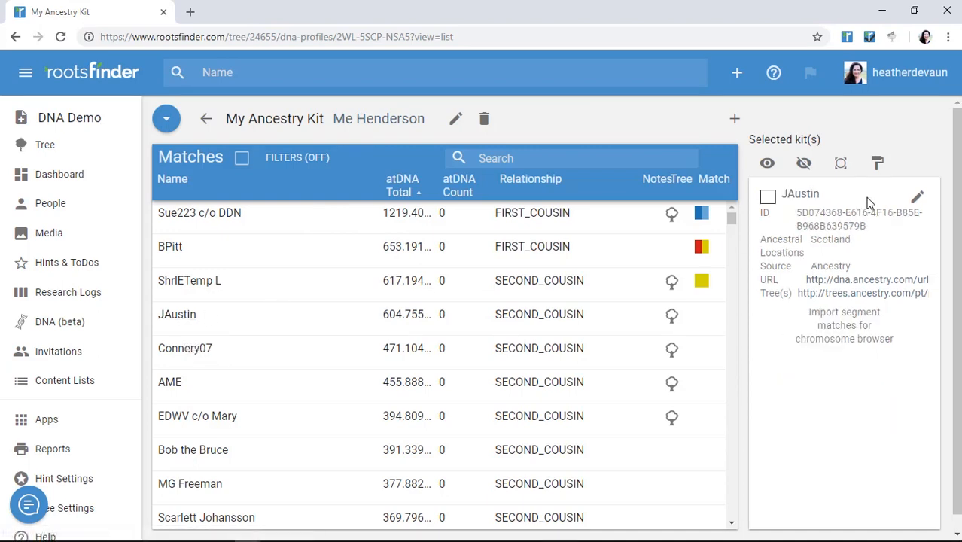
click(918, 197)
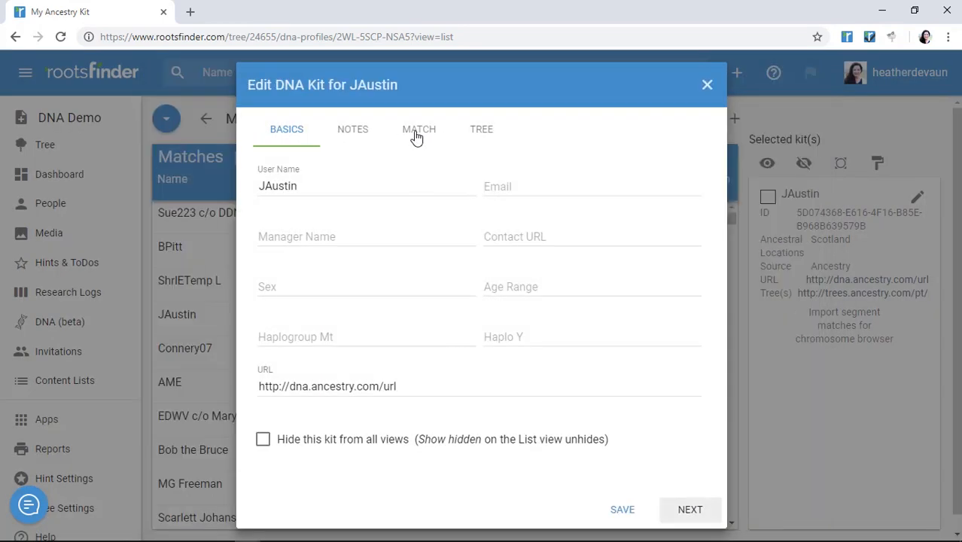
click(418, 129)
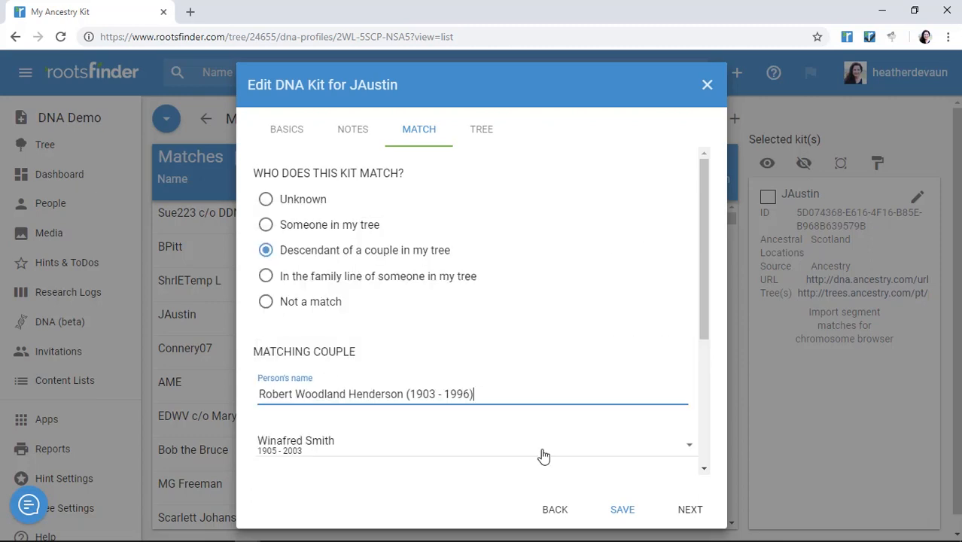
click(621, 510)
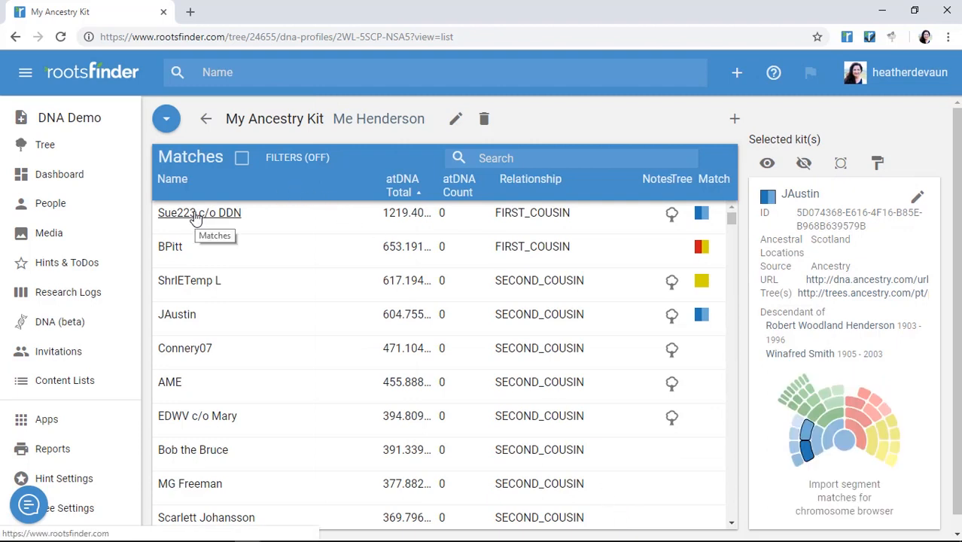
click(200, 213)
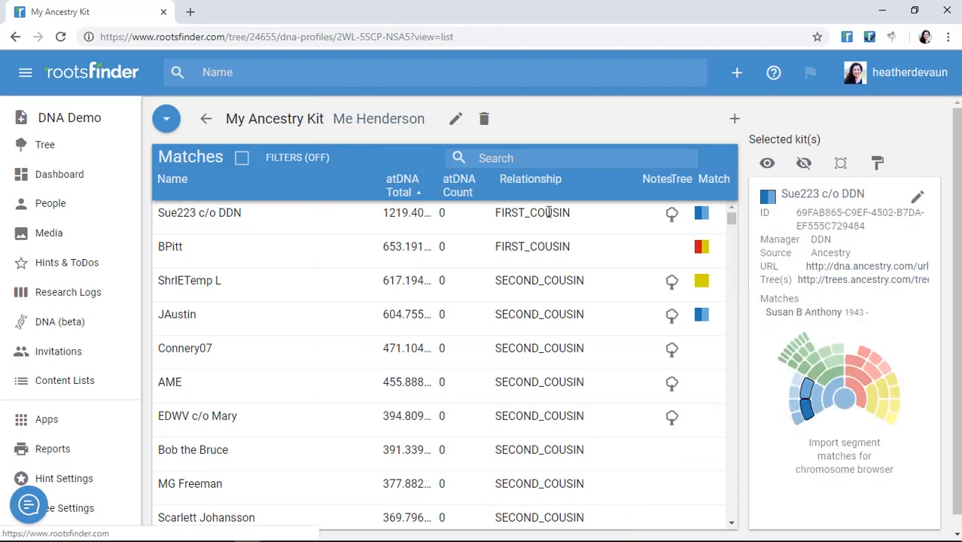
click(919, 198)
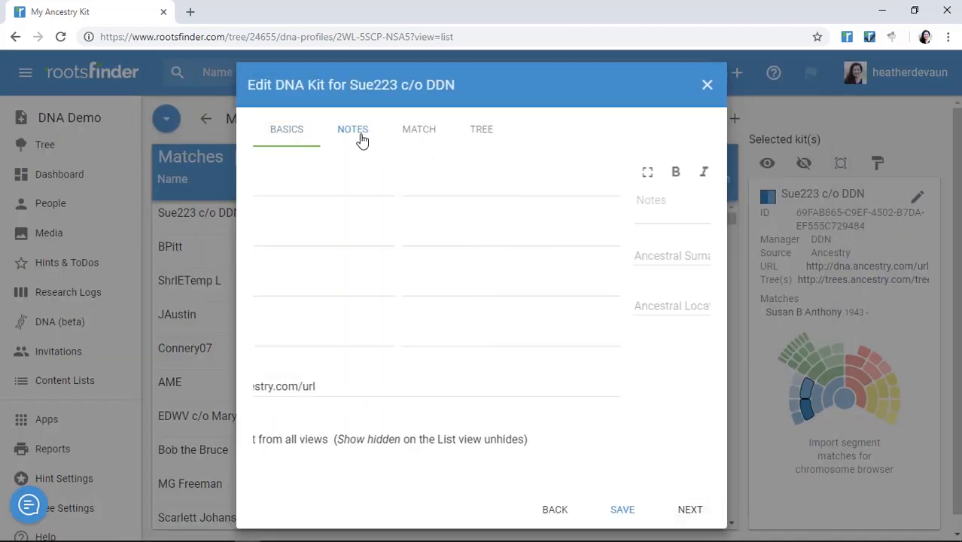
text(gedmatch kit #)
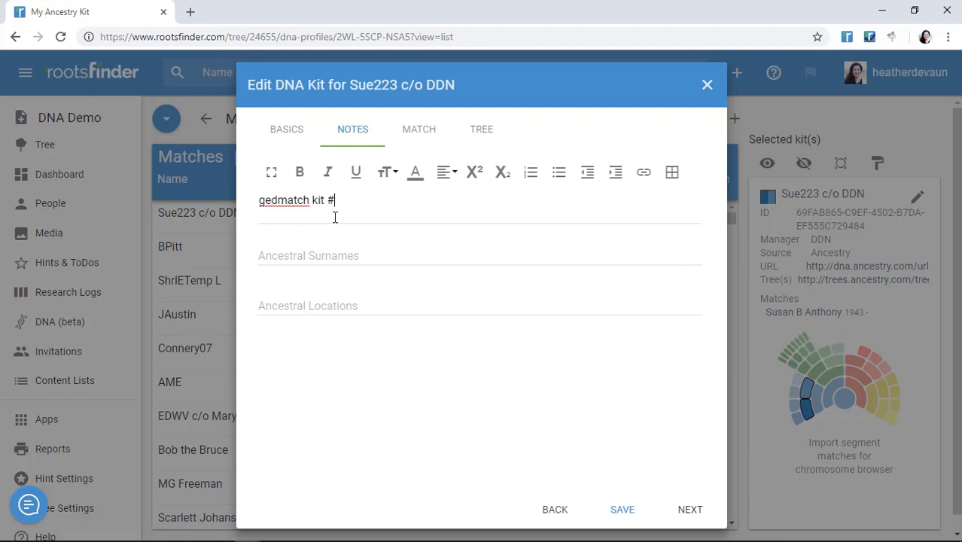
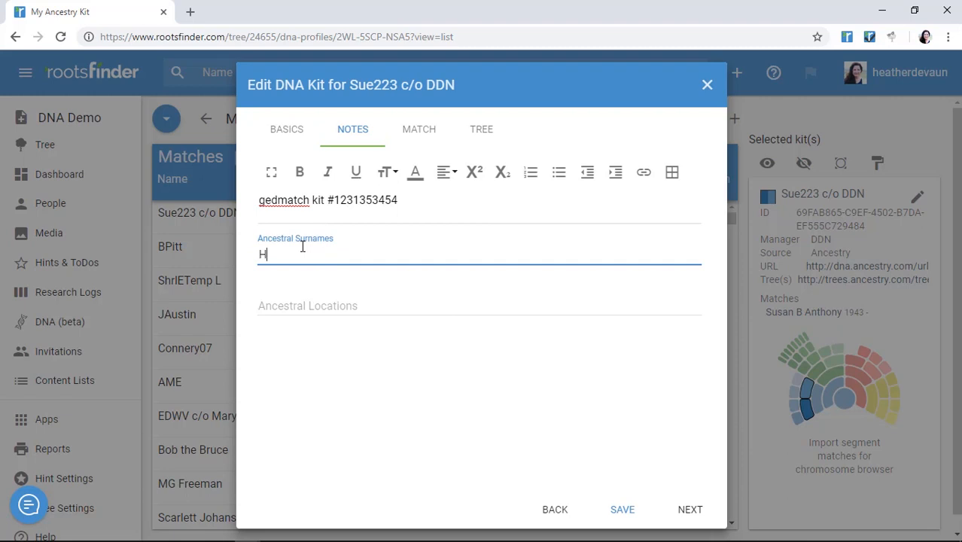
text(enderson)
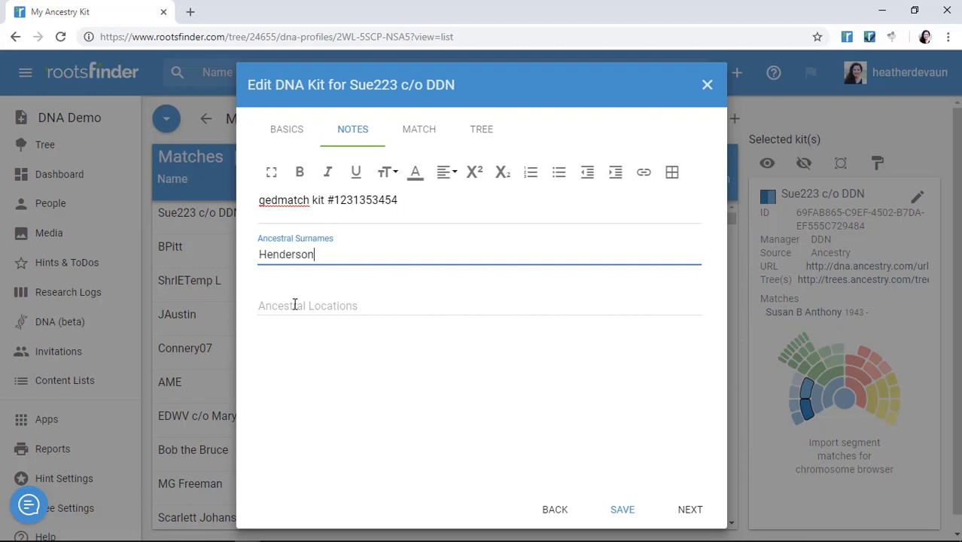
text(Scotland)
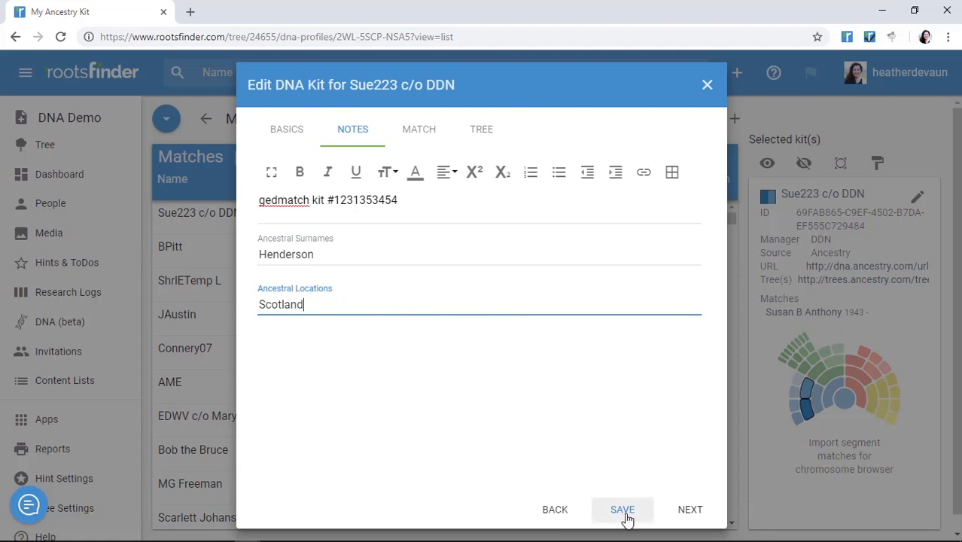
click(622, 509)
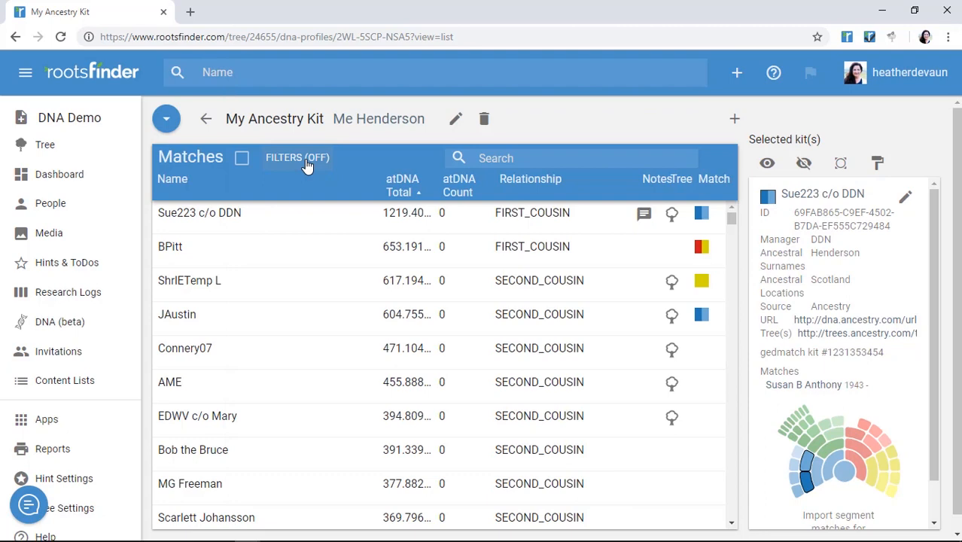
mouse_move(306, 164)
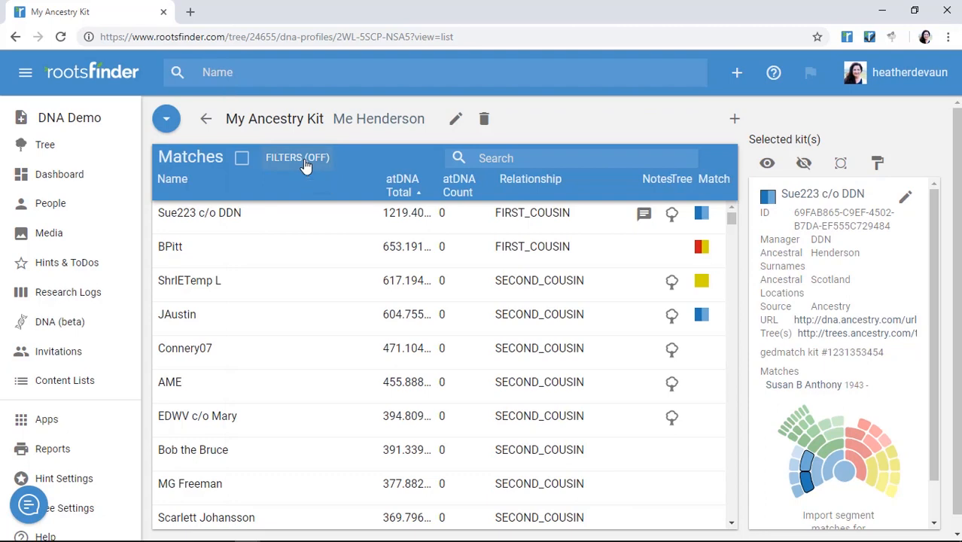
click(297, 157)
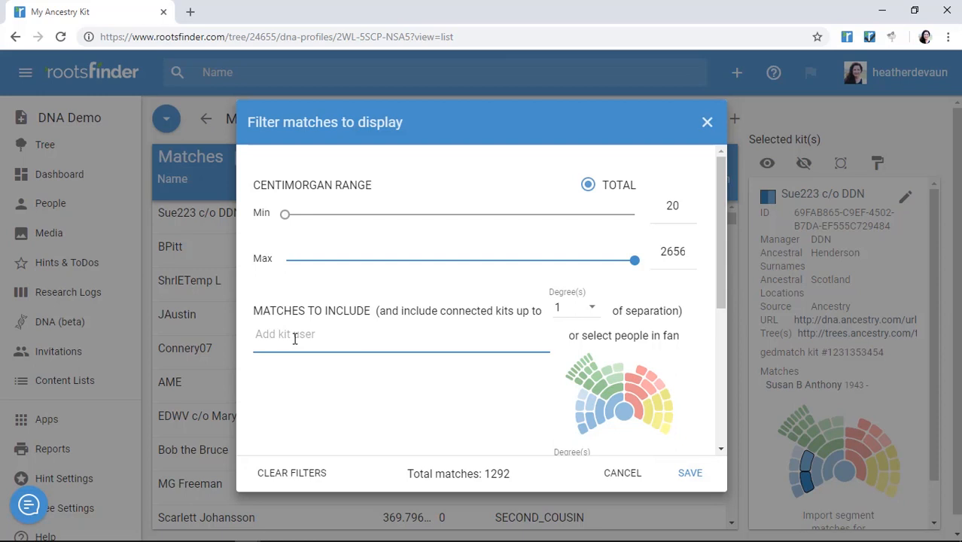
text(sue223)
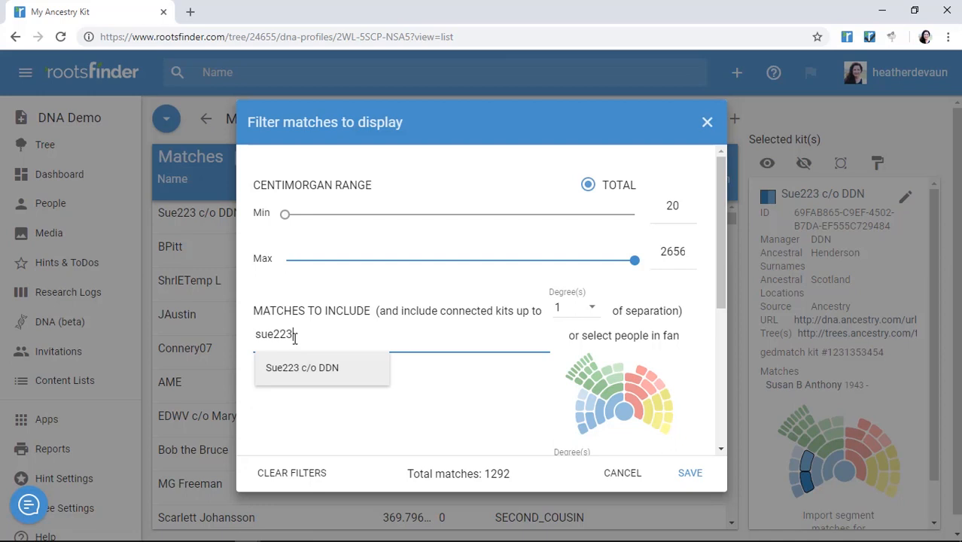
click(302, 367)
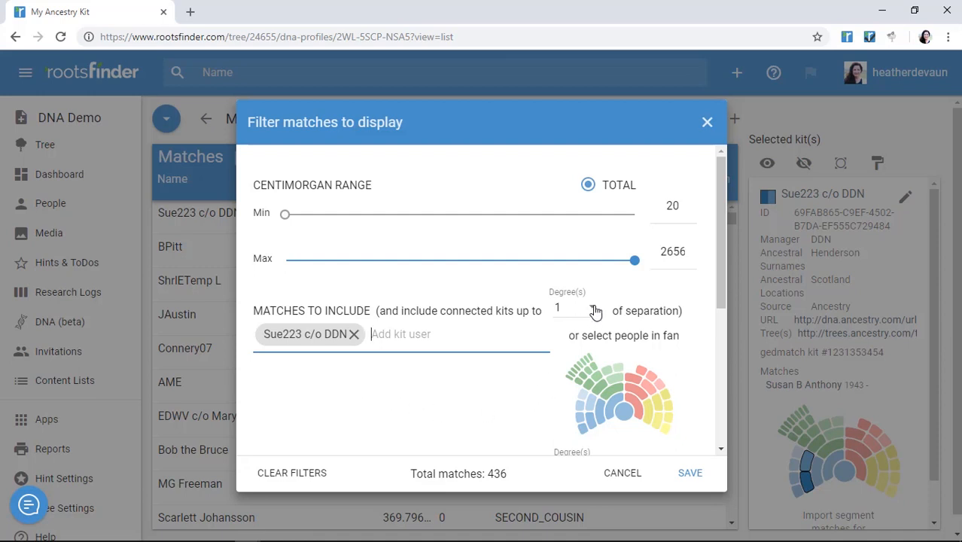
click(561, 308)
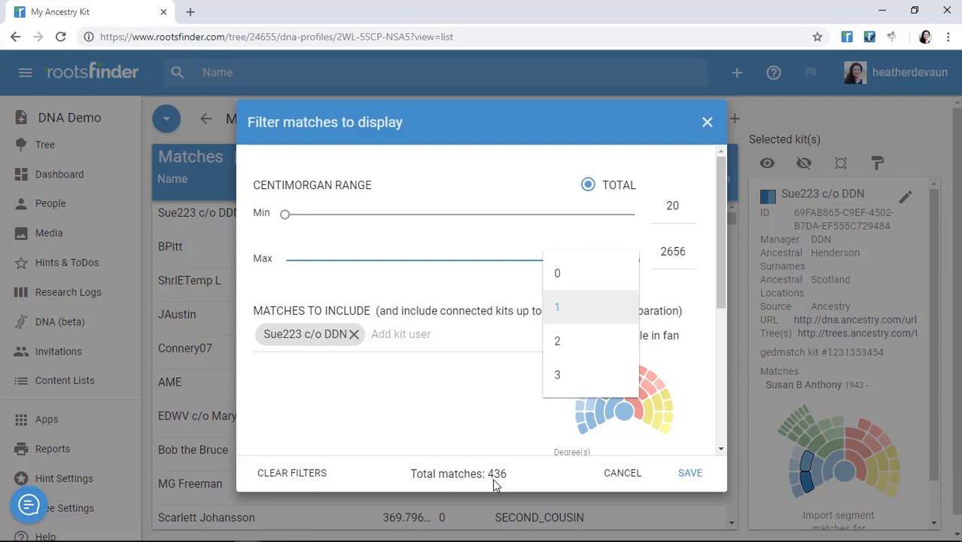
mouse_move(606, 487)
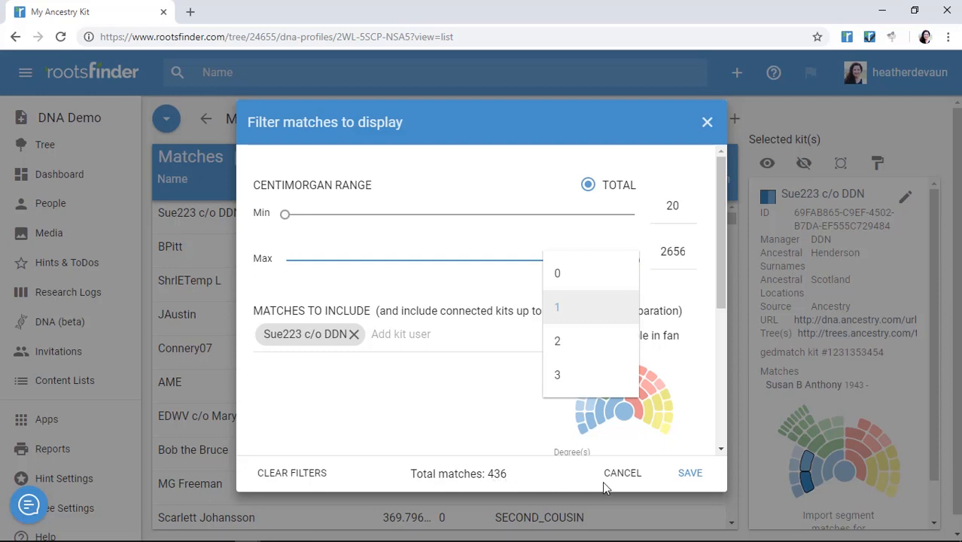
click(557, 307)
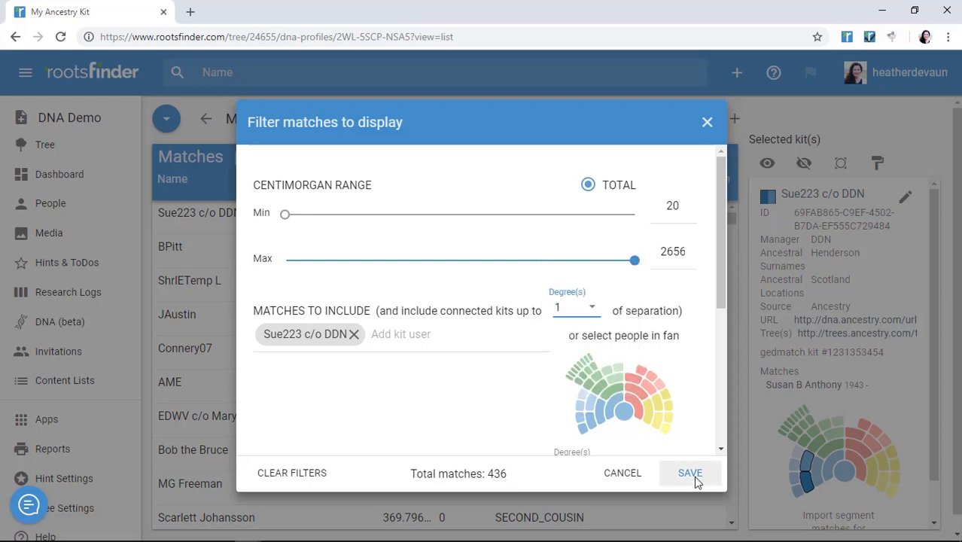
Save the Sue223 c/o DDN filter, then review its settings and close the dialog.
click(689, 472)
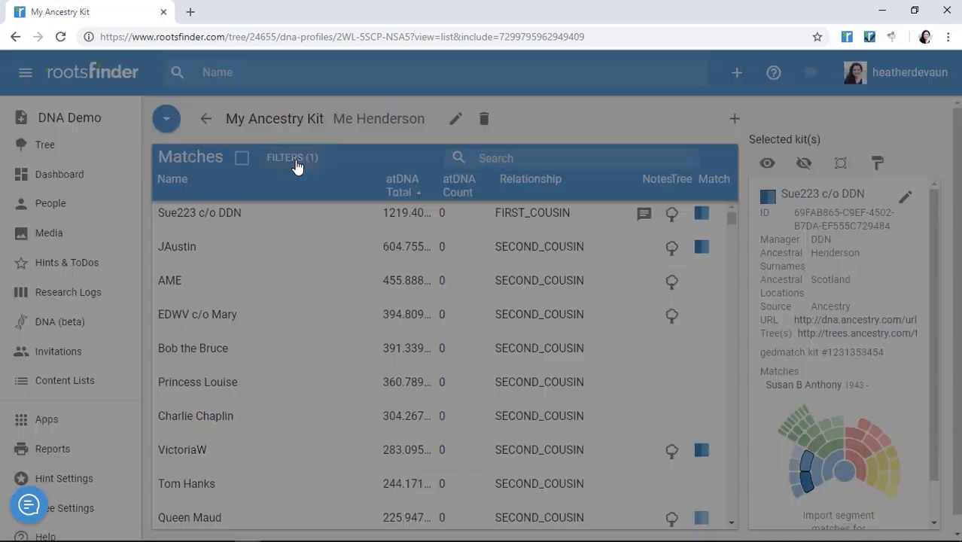
click(292, 157)
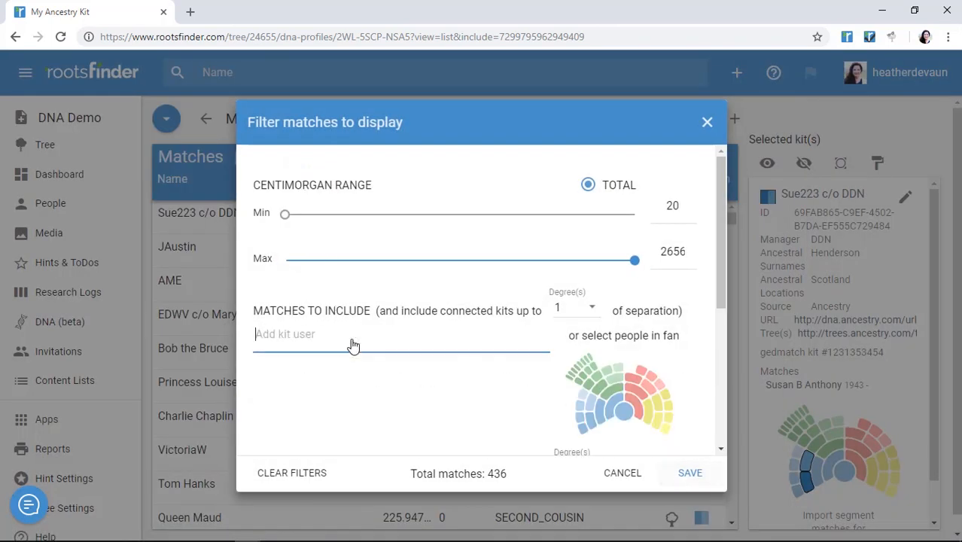
scroll(down, 3)
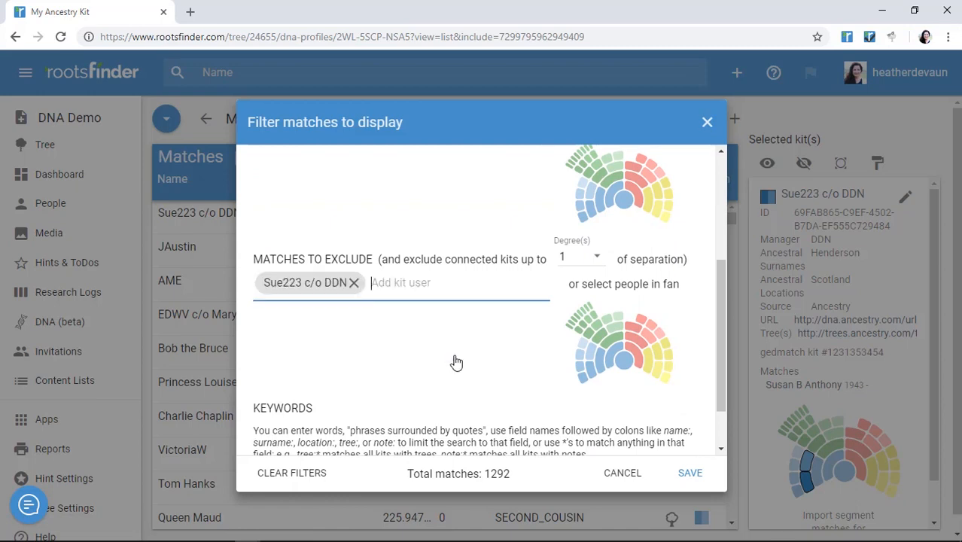
click(689, 473)
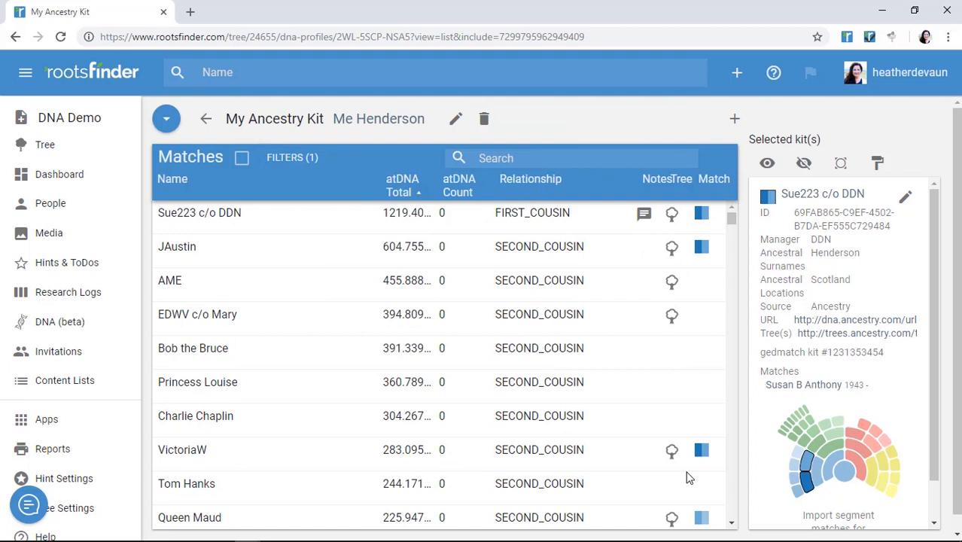